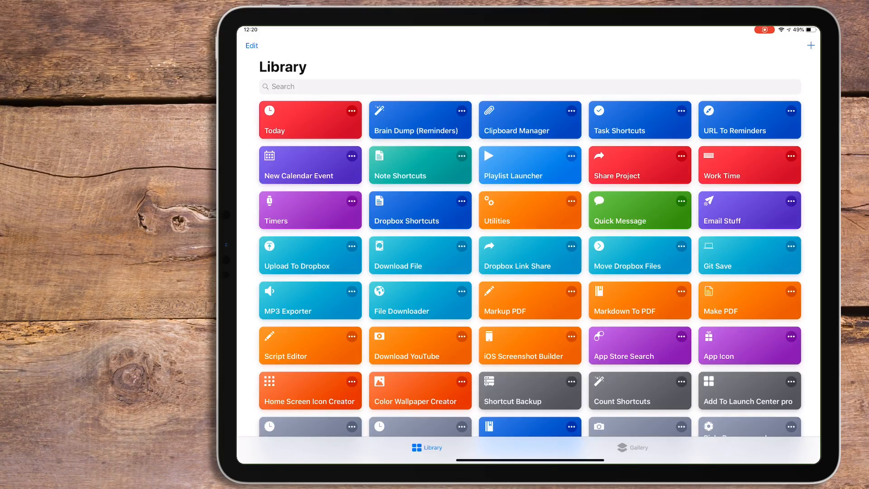
Run Brain Dump (Reminders) and enter three tasks: Get dog food, Change oil, Get new book.
left_click(419, 119)
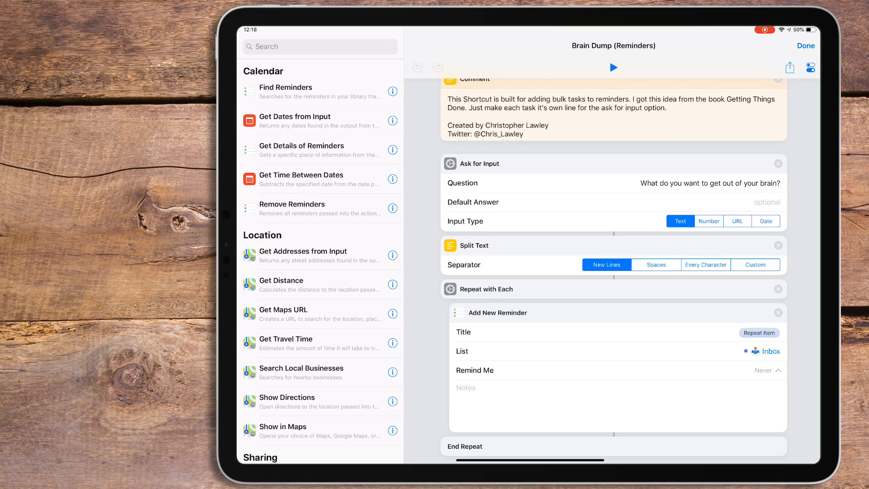
left_click(613, 67)
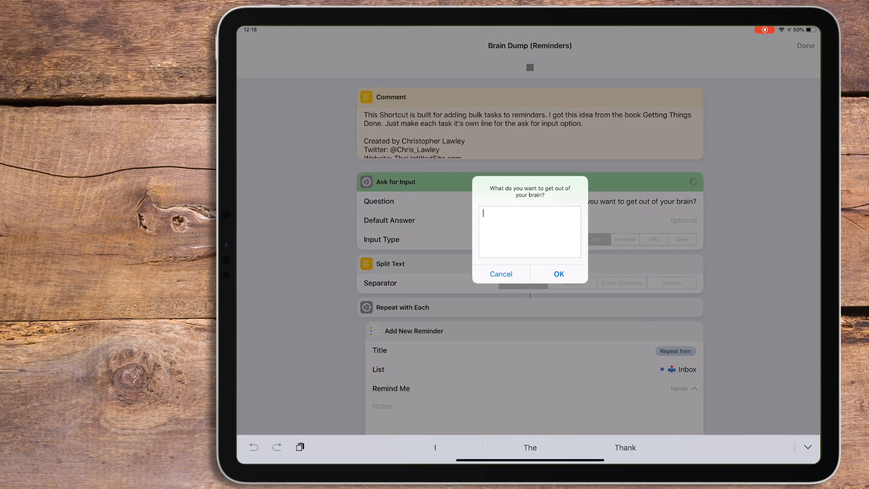
type("Get dog fo")
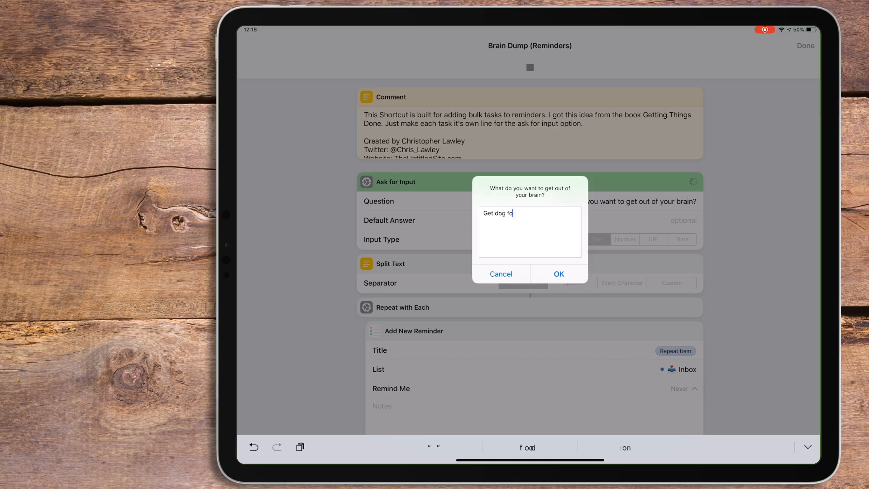
type("od")
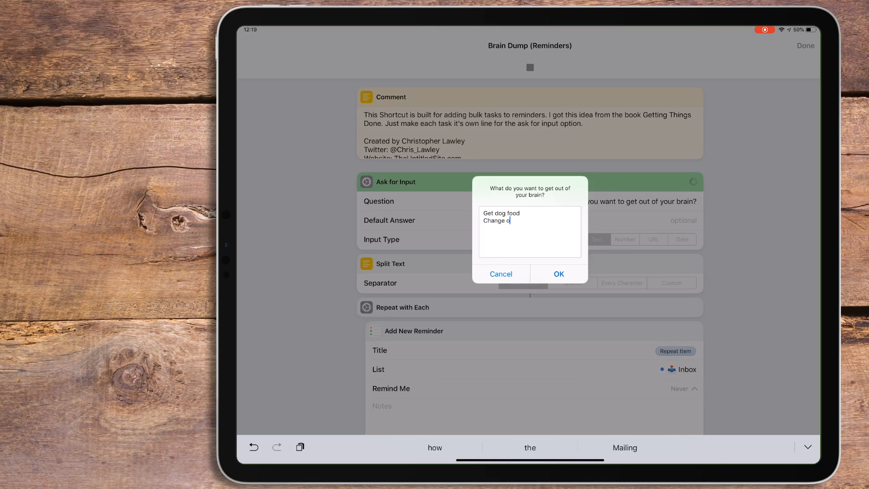
type("il")
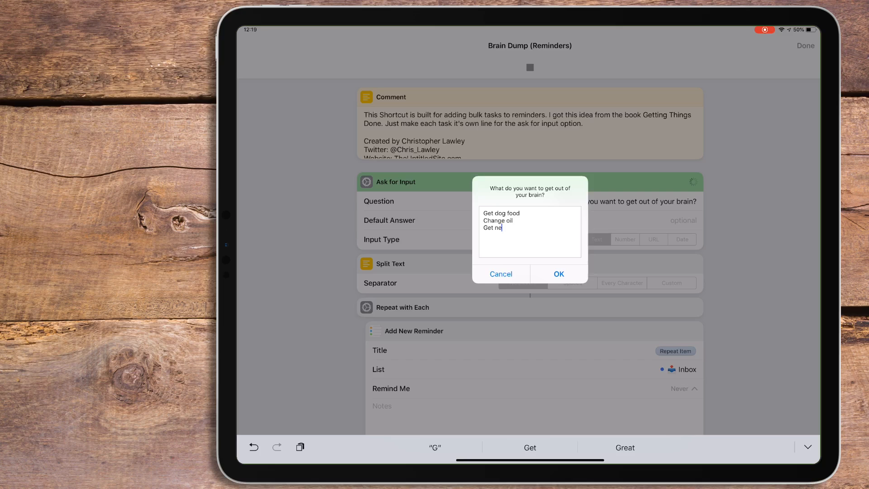
type("w book")
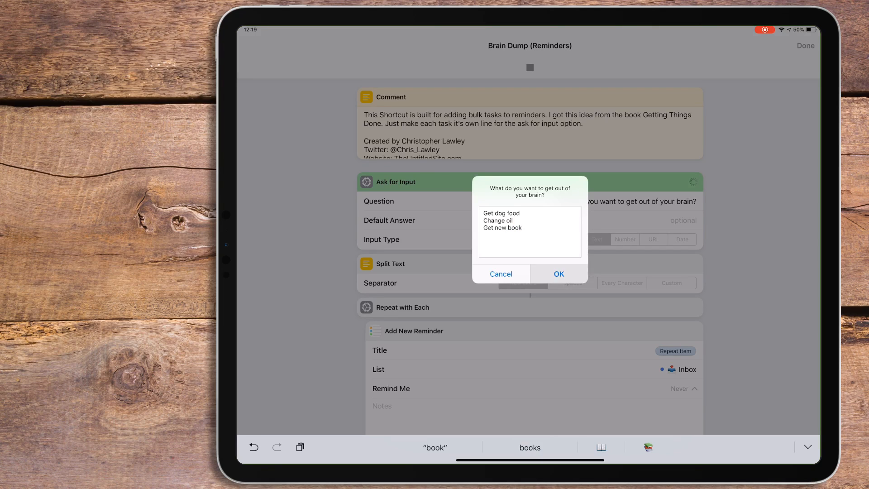
Submit the three tasks and view them as separate reminders in the Reminders Inbox.
left_click(558, 273)
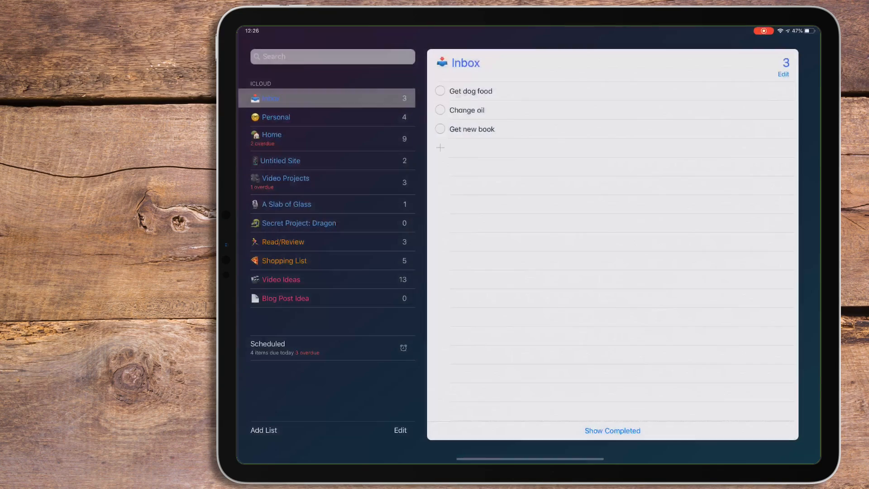
left_click(283, 241)
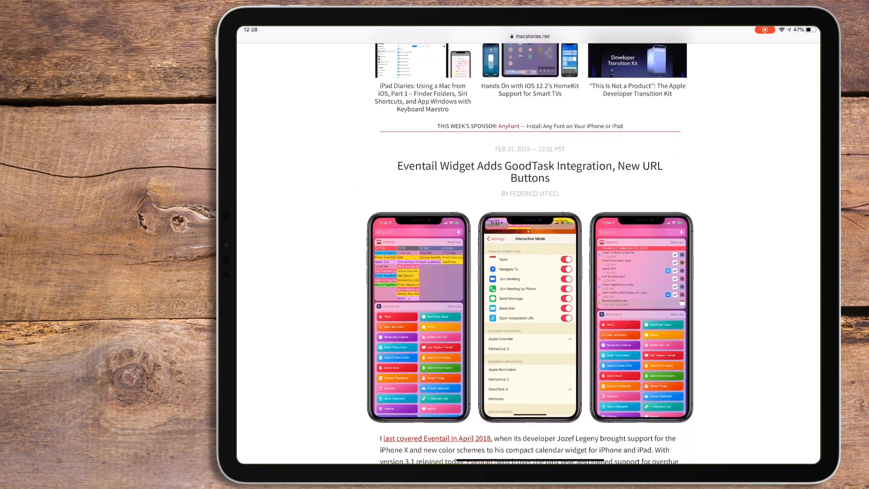
Share the Eventail Widget article via URL To Reminders and confirm it in Read/Review.
left_click(763, 44)
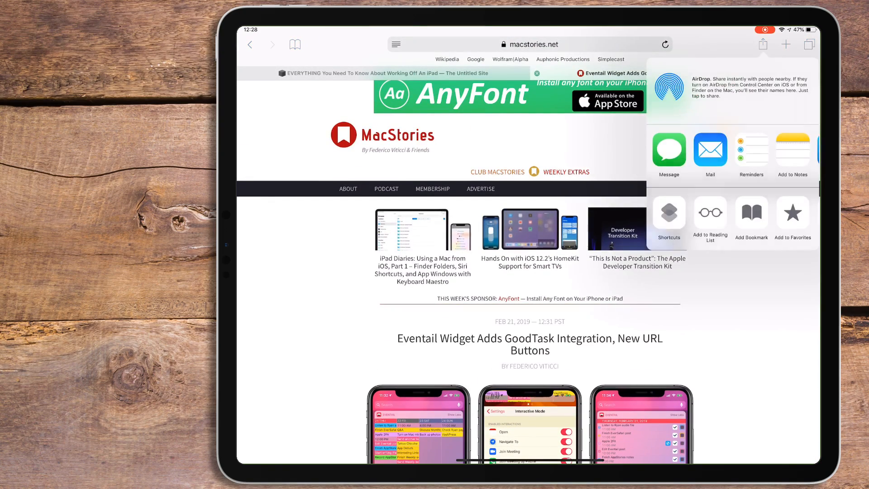
left_click(668, 212)
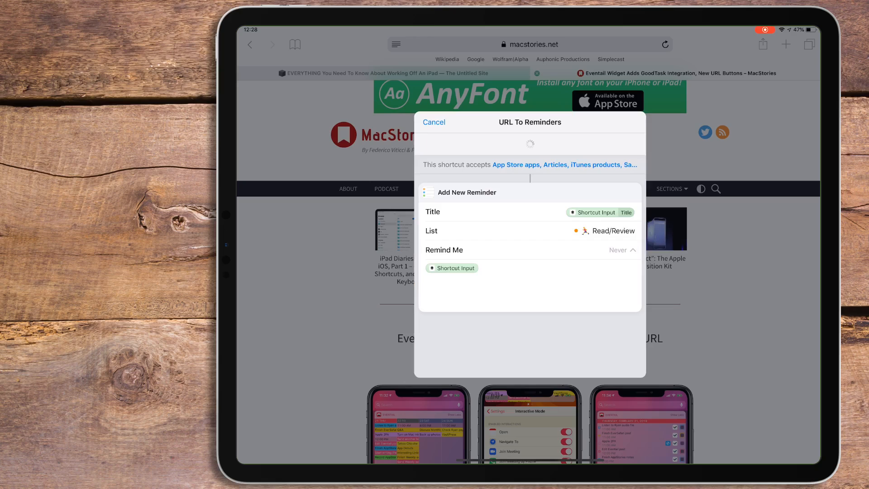
left_click(434, 121)
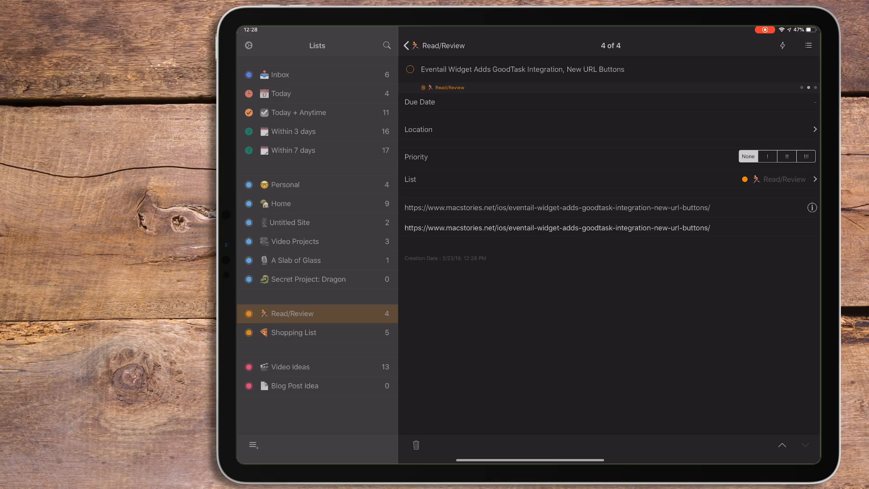
left_click(556, 207)
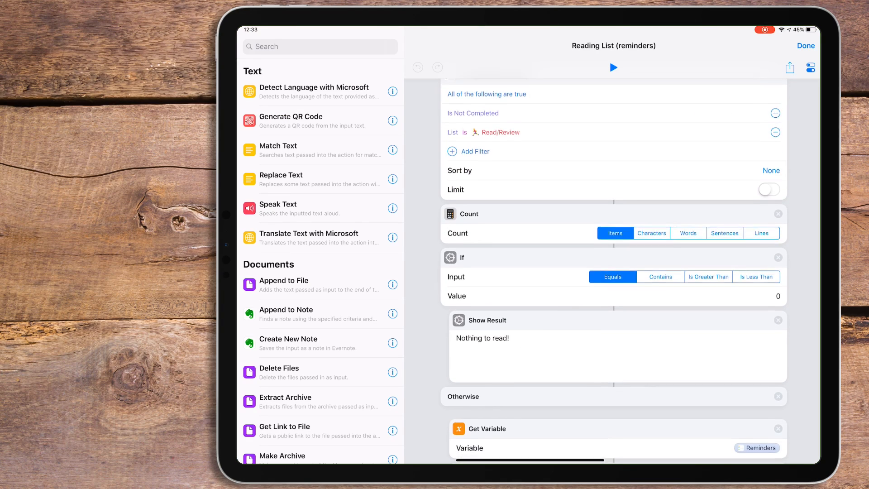
Scroll through the Reading List (reminders) shortcut's counting and listing actions.
scroll("down", 3)
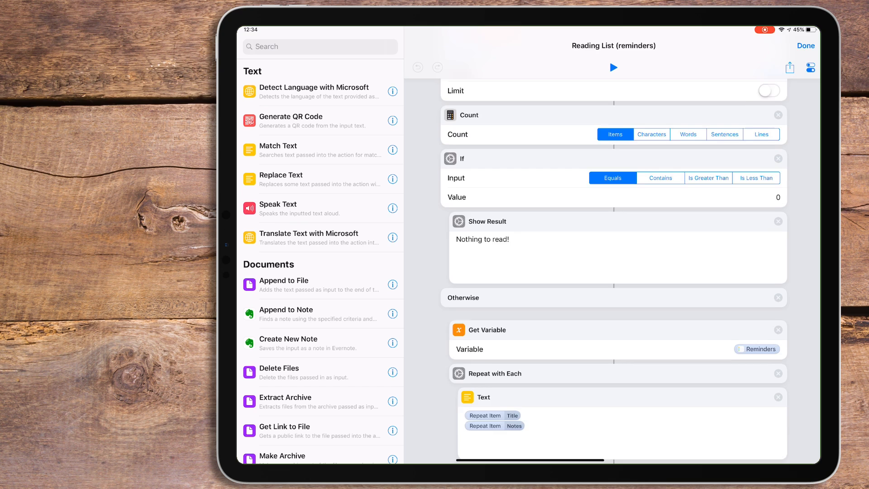
scroll("down", 3)
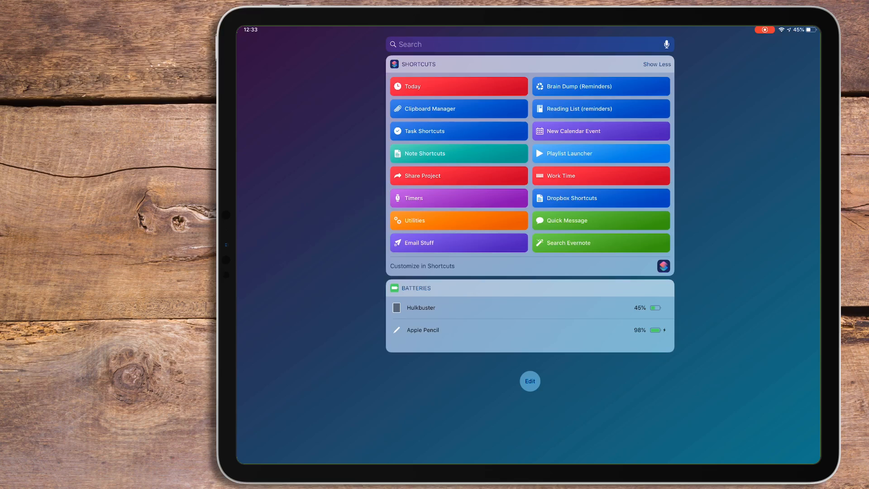
Run Reading List from the widget and read the iPad Pro podcasting article in Safari.
left_click(600, 108)
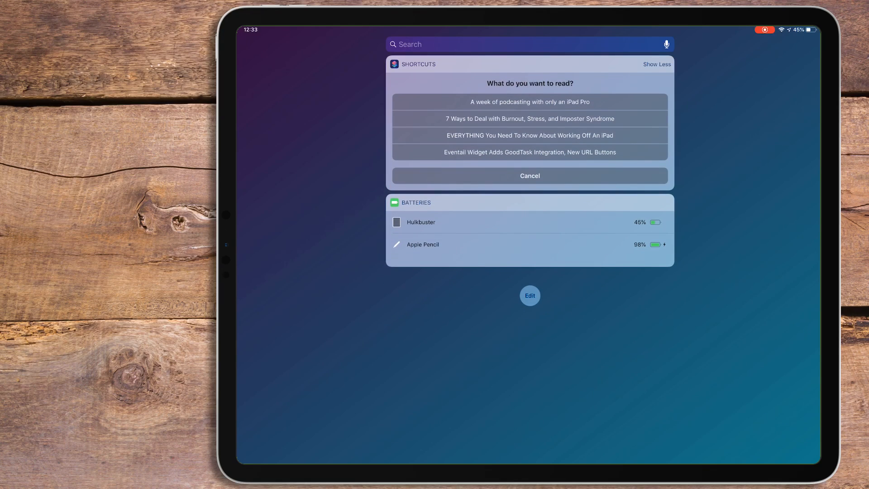
left_click(529, 101)
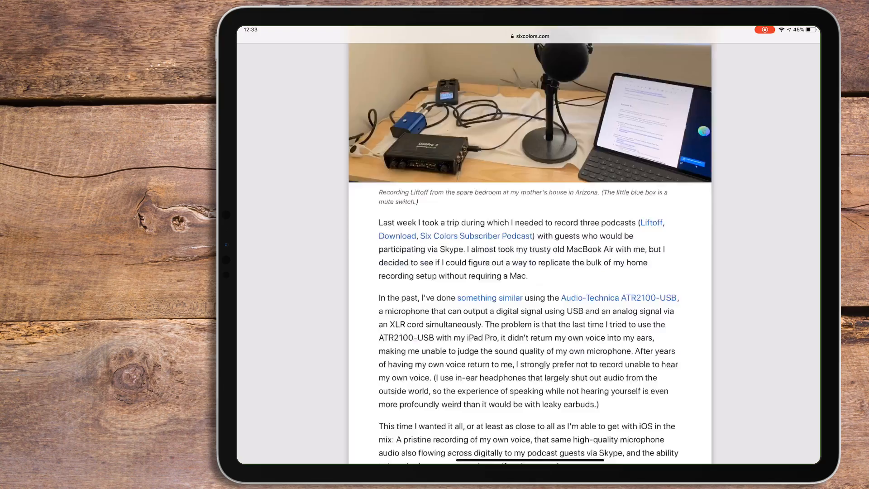
scroll("down", 3)
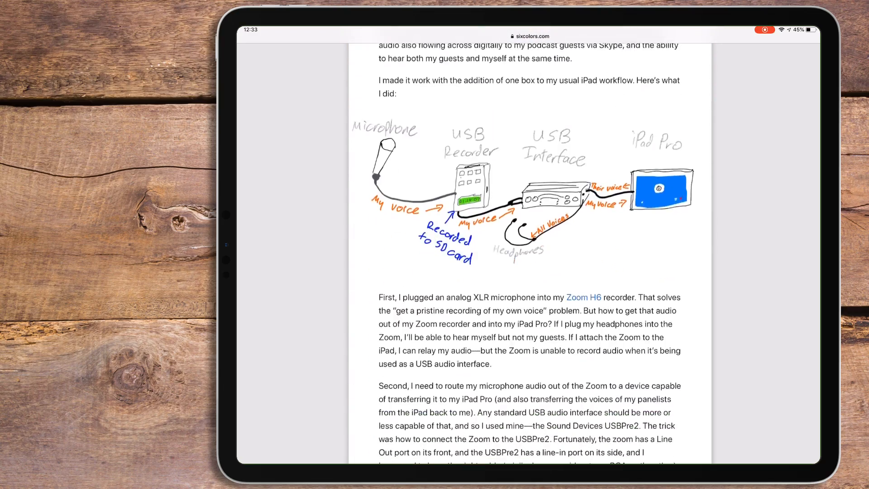
scroll("down", 3)
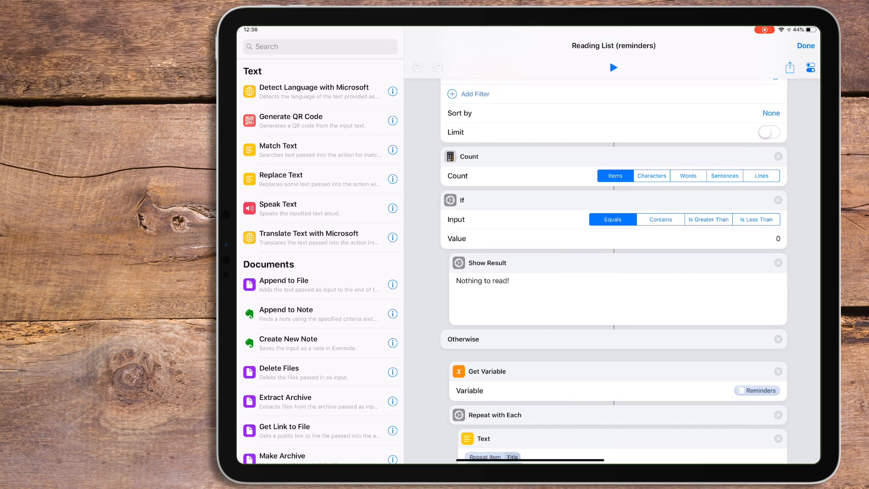
Open the Today shortcut from the Library and browse its calendar, events and reminders actions.
left_click(805, 45)
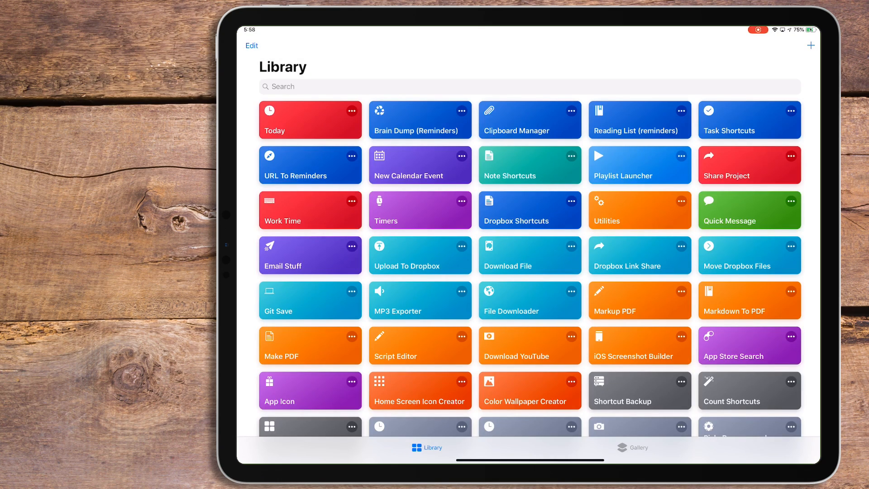
left_click(310, 120)
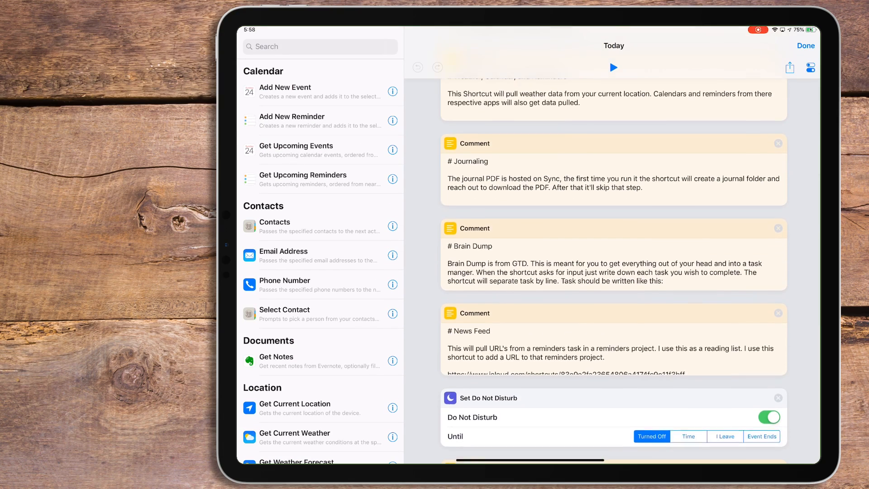
scroll("down", 3)
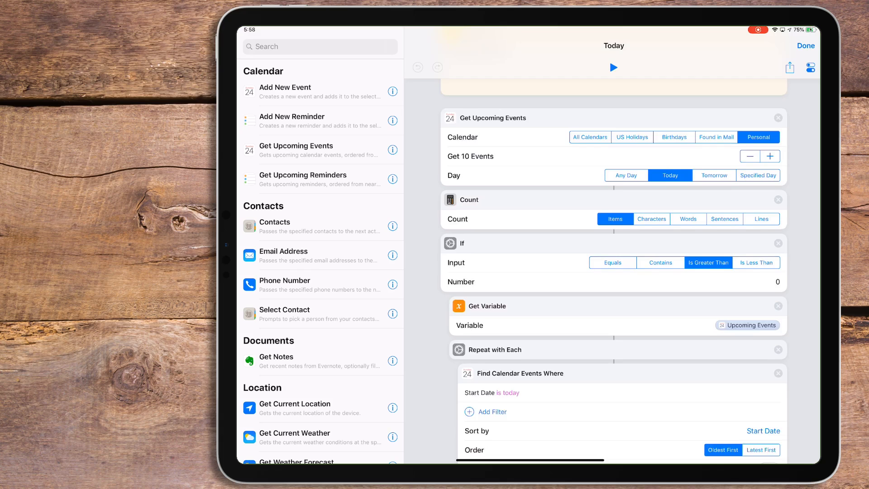
scroll("down", 3)
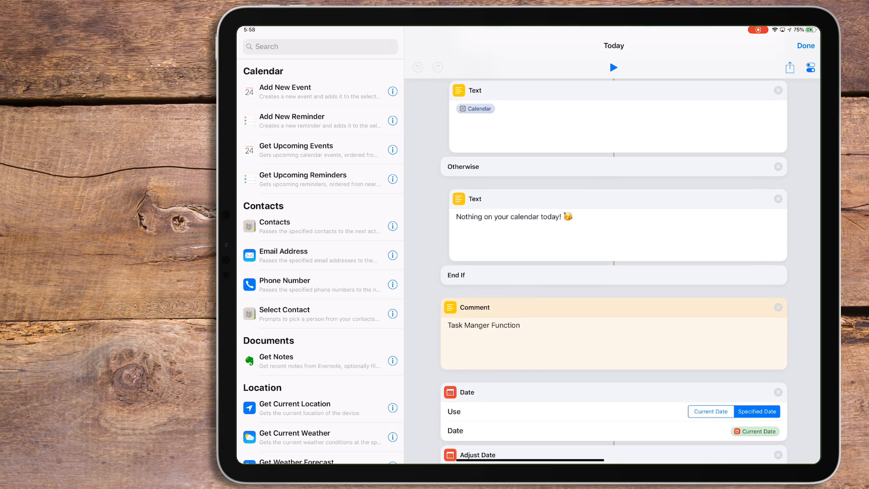
scroll("up", 3)
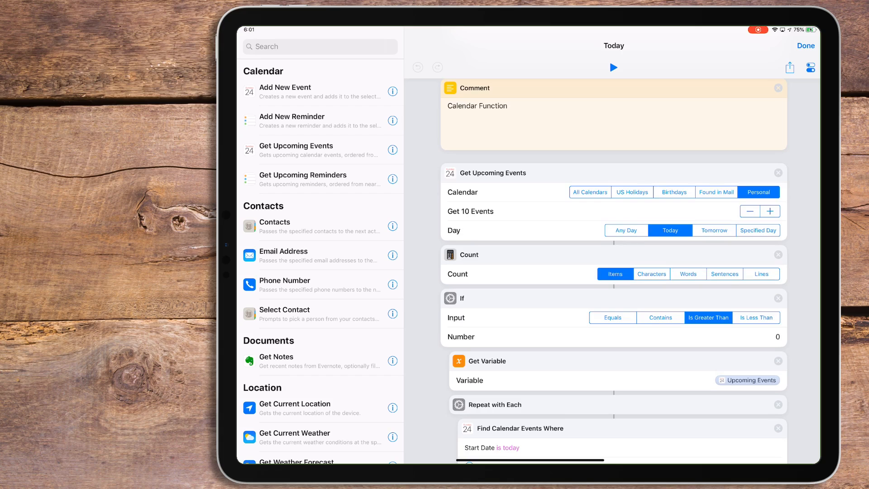
scroll("up", 3)
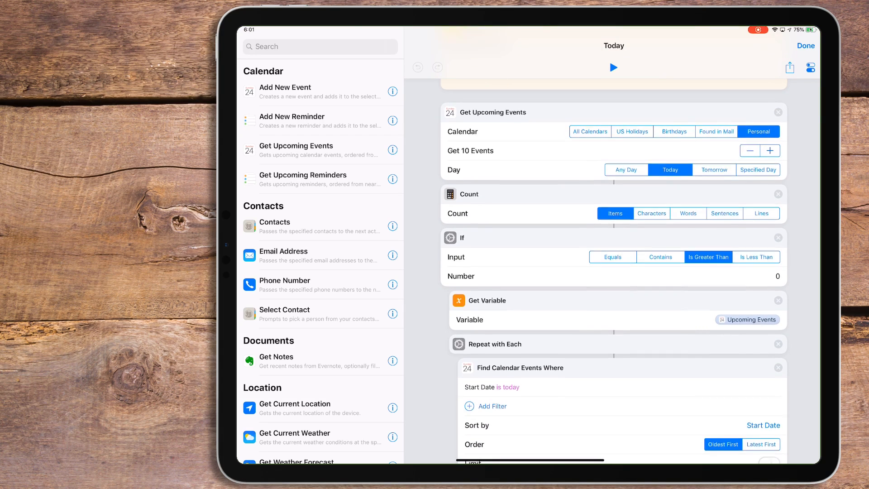
scroll("down", 3)
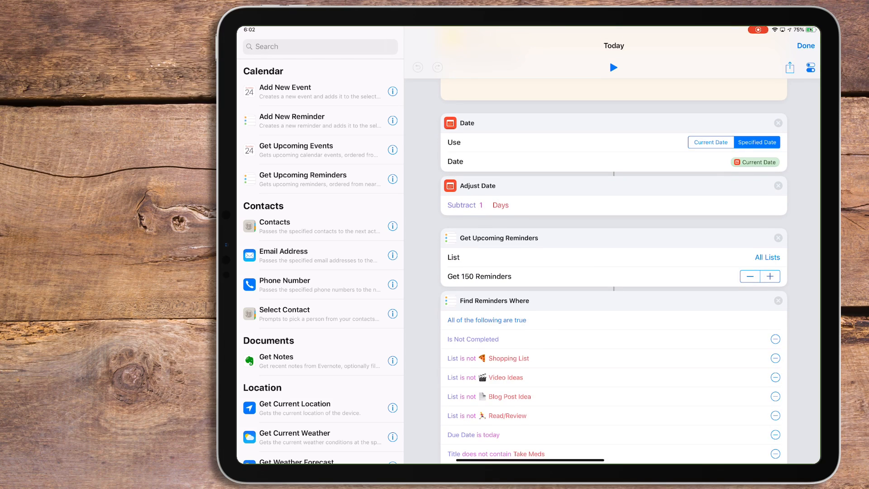
scroll("down", 3)
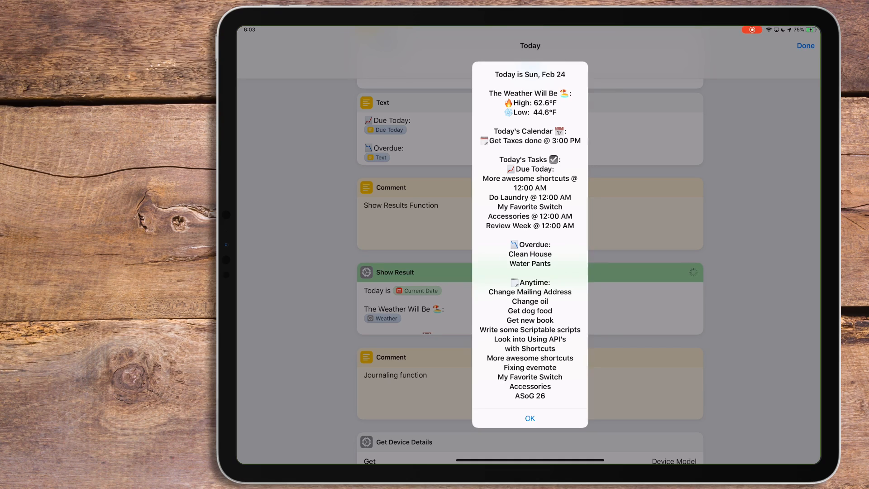
Dismiss the day summary and browse the journal prompt, template check, folder and PDF actions.
left_click(529, 418)
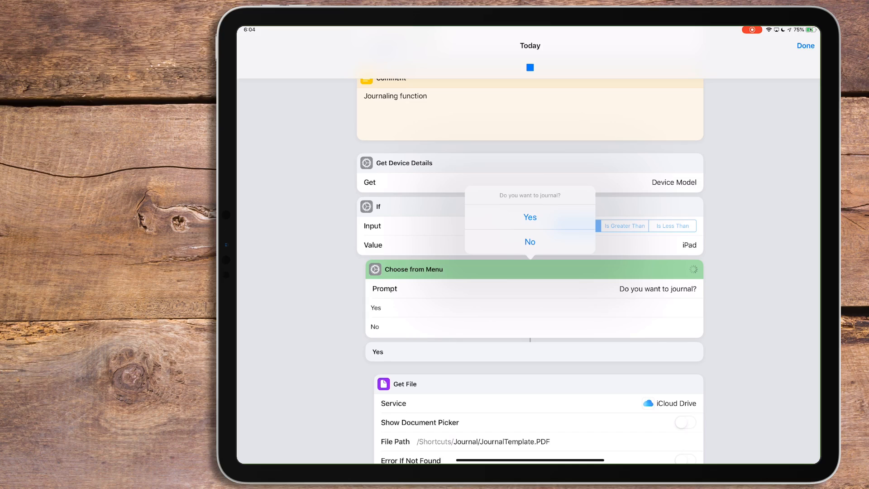
scroll("down", 3)
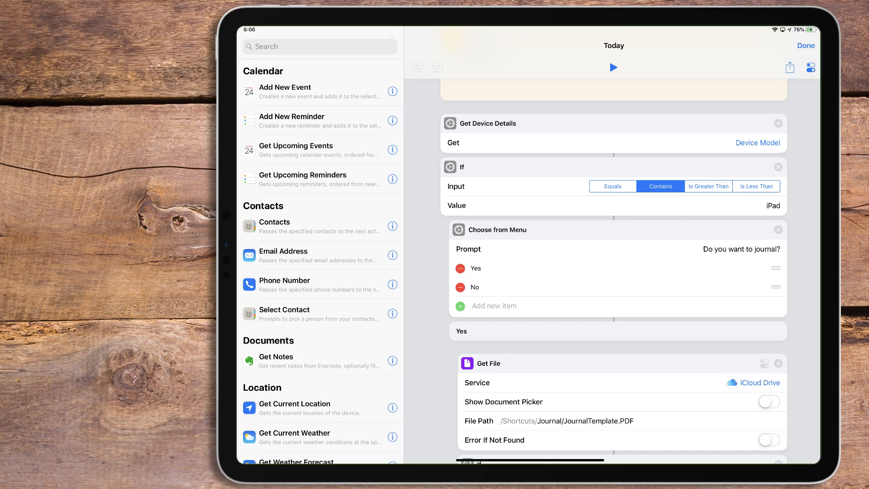
scroll("down", 3)
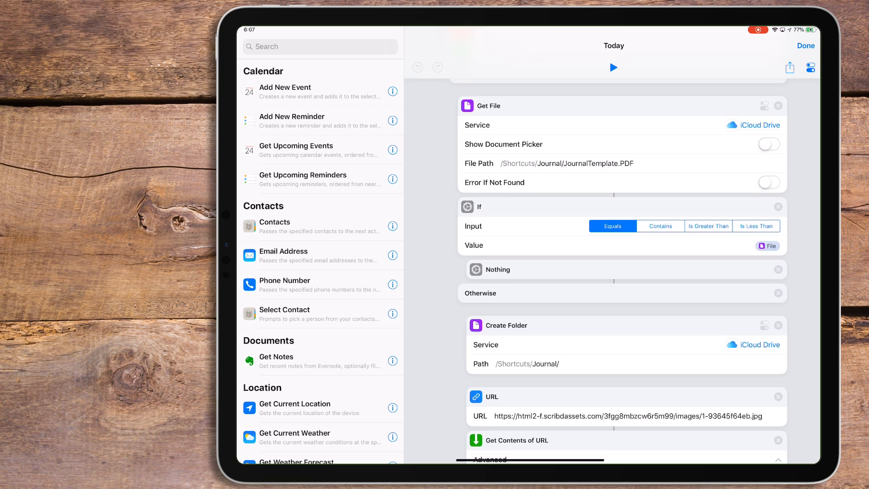
scroll("down", 3)
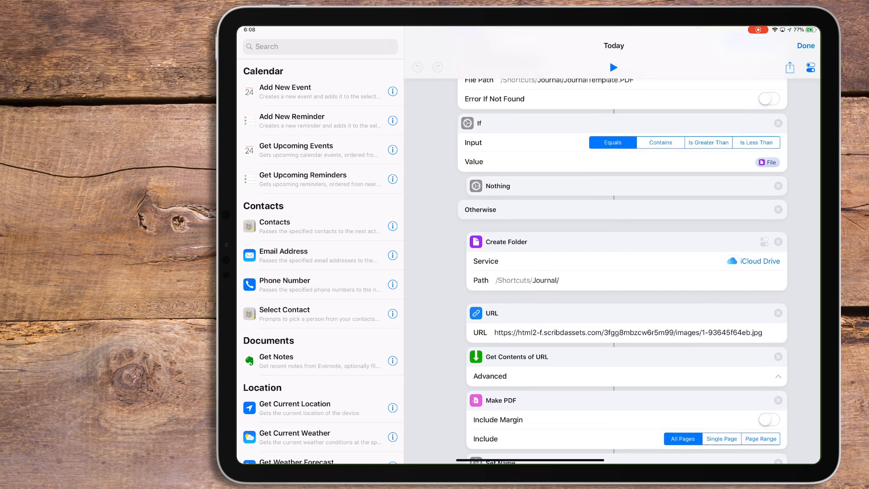
scroll("down", 3)
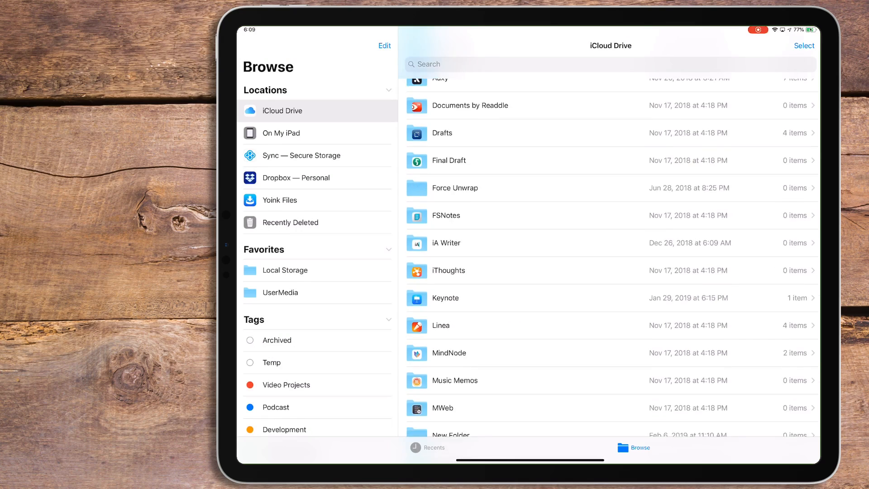
Open iCloud Drive's Shortcuts folder and its Journal folder of 10 items.
scroll("down", 3)
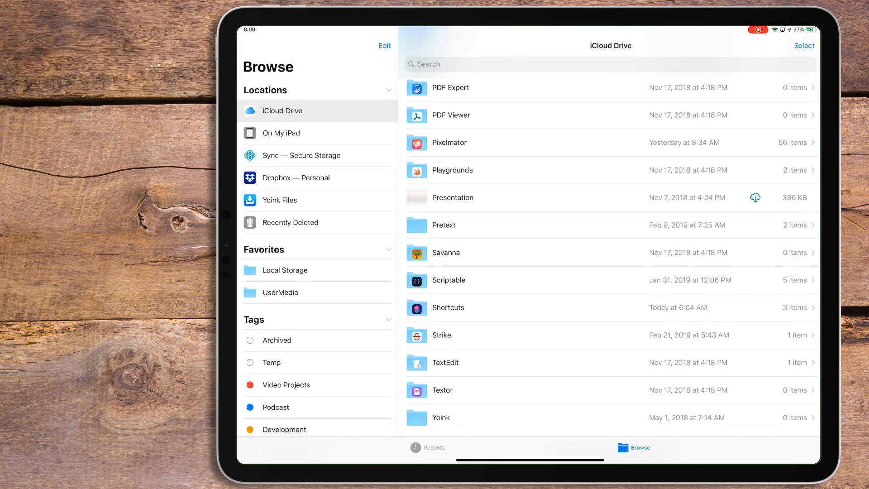
left_click(447, 307)
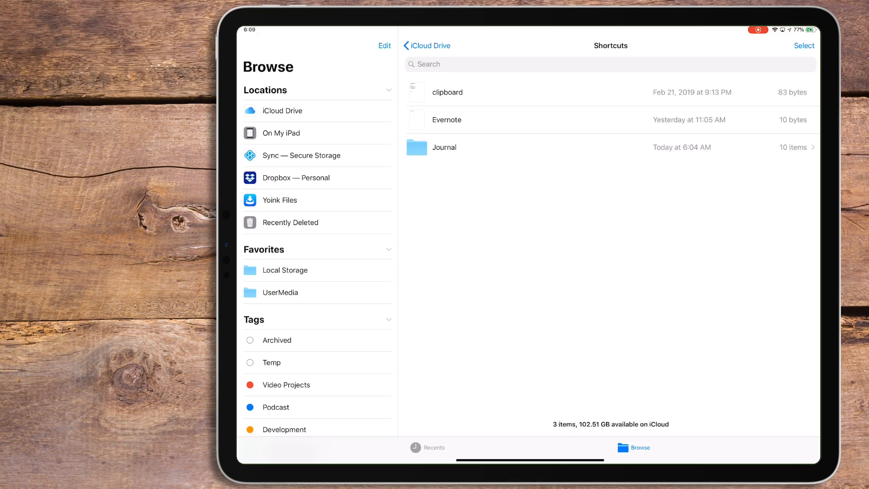
left_click(443, 147)
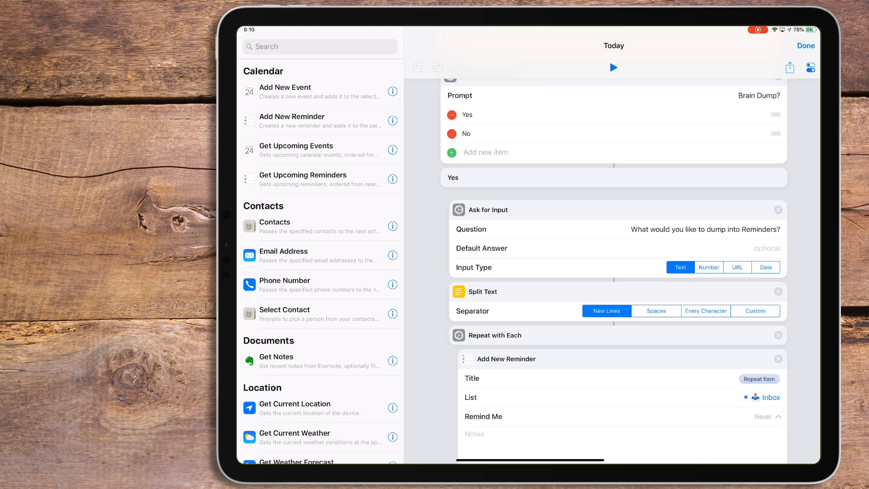
Review the Brain Dump actions and demo submitting brain dump items as reminders.
scroll("down", 3)
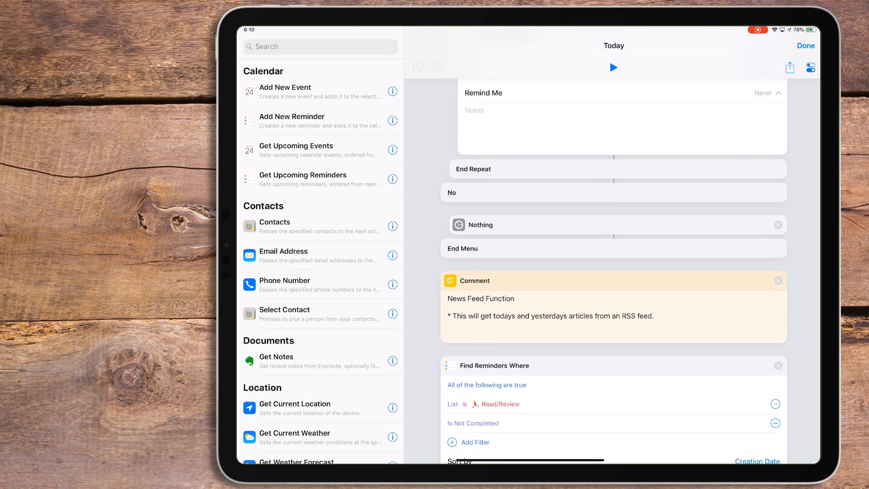
scroll("down", 3)
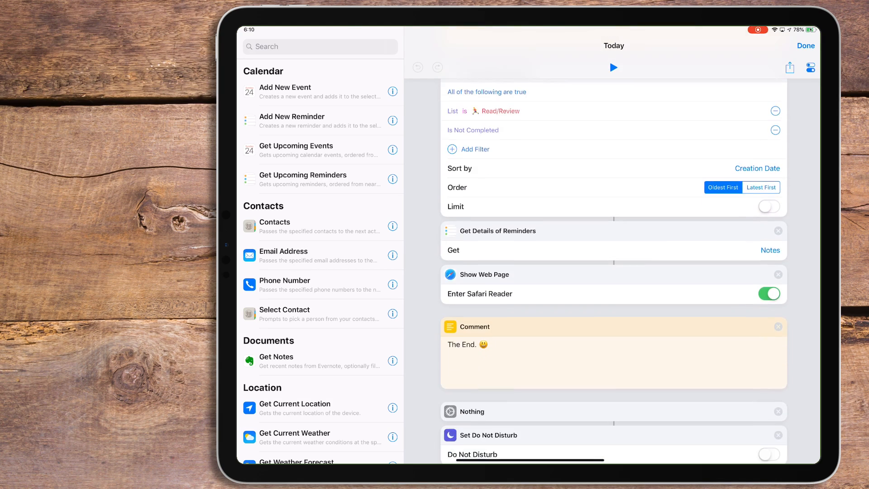
left_click(613, 67)
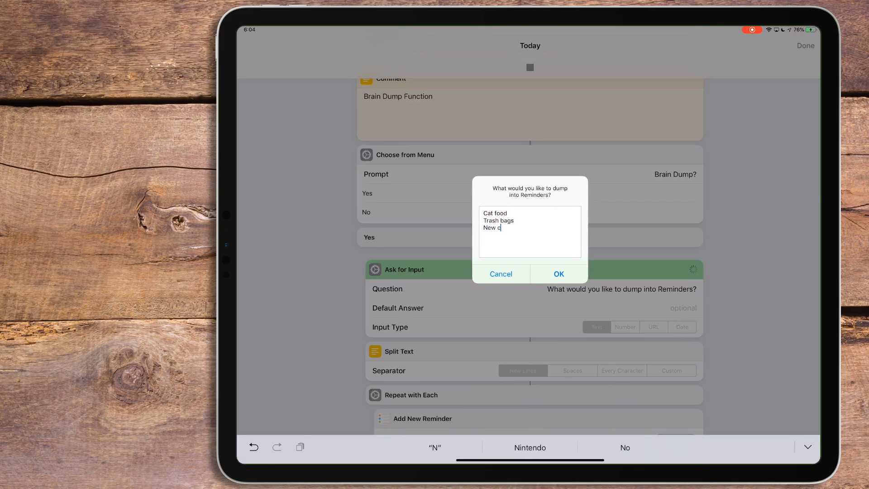
left_click(559, 274)
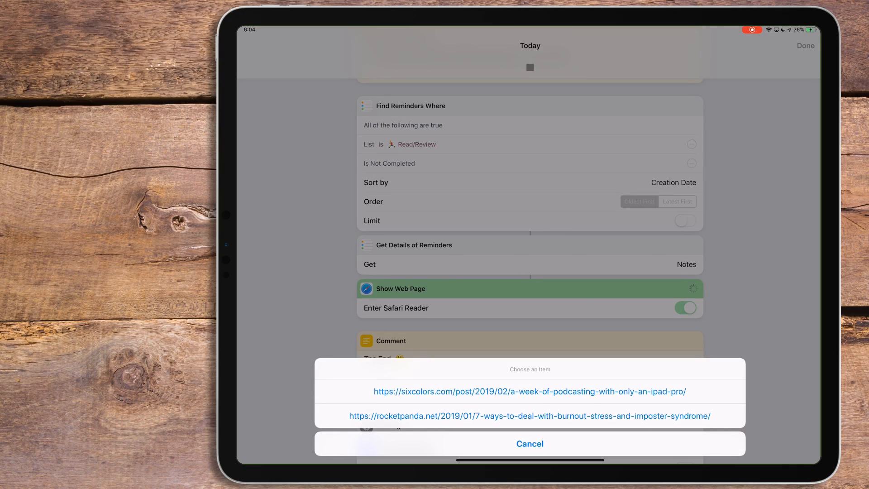
Open a saved article from the news feed, review reminder lists, and return to the Library.
left_click(529, 391)
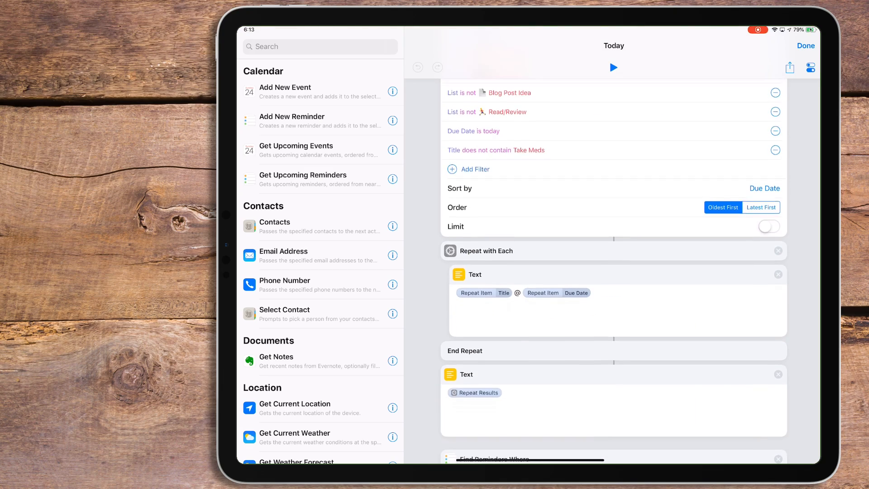
scroll("down", 3)
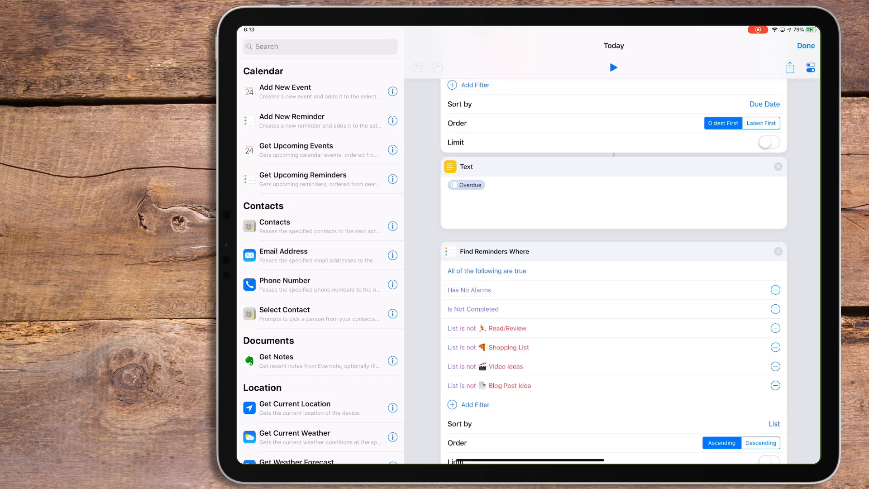
scroll("down", 3)
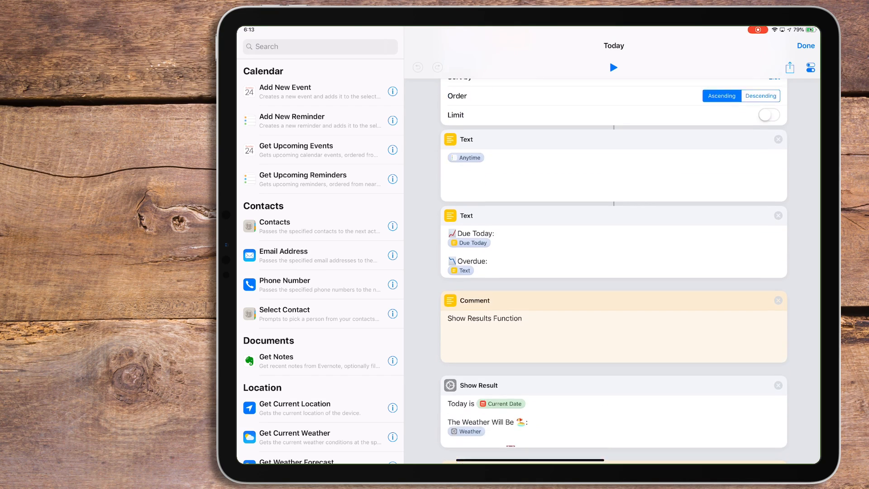
left_click(805, 45)
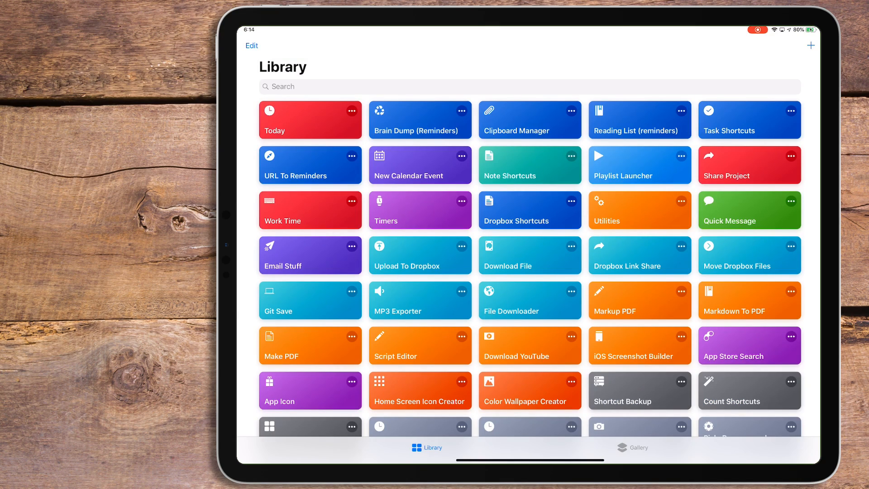
Open New Calendar Event and browse its Ask for Input, Format Date and Get Upcoming Events actions.
left_click(420, 164)
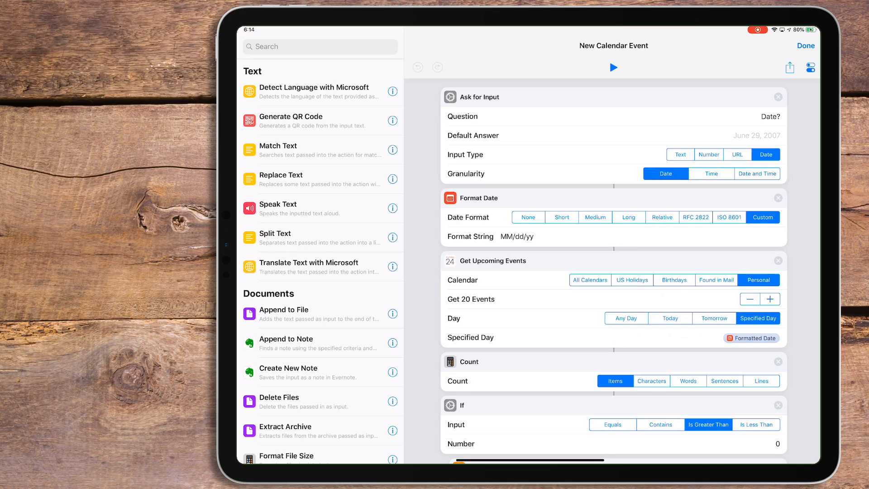
scroll("up", 3)
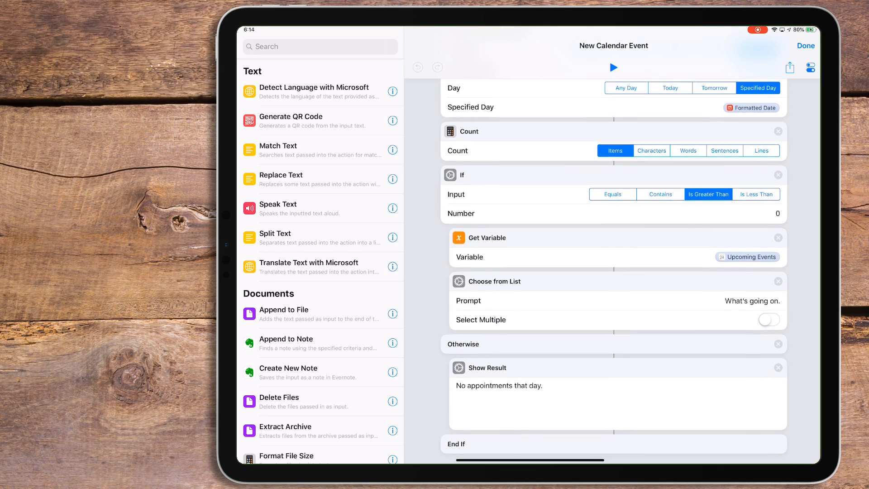
scroll("down", 3)
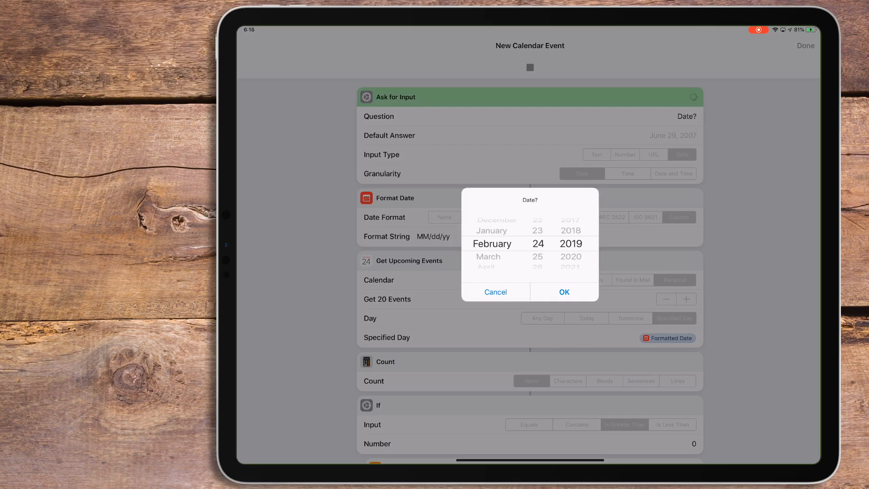
Add 'Breakfast with Tiffany at 8 am' tomorrow to Fantastical through New Calendar Event.
left_click(564, 291)
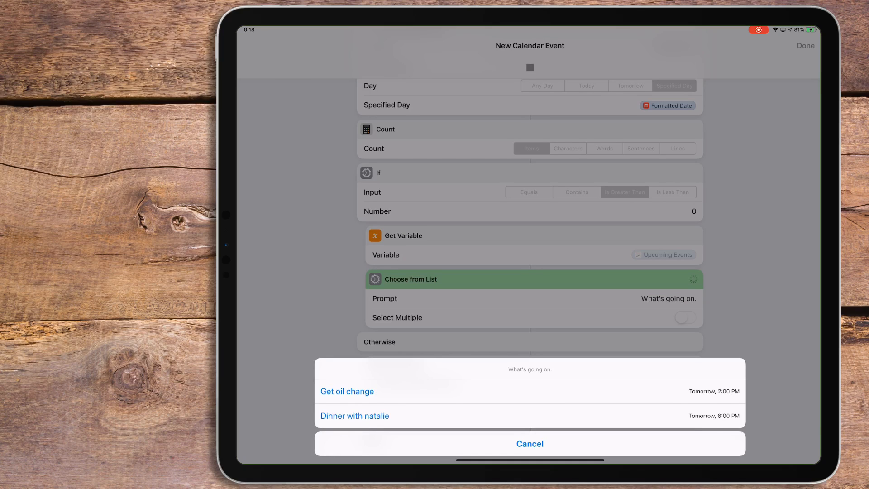
left_click(529, 443)
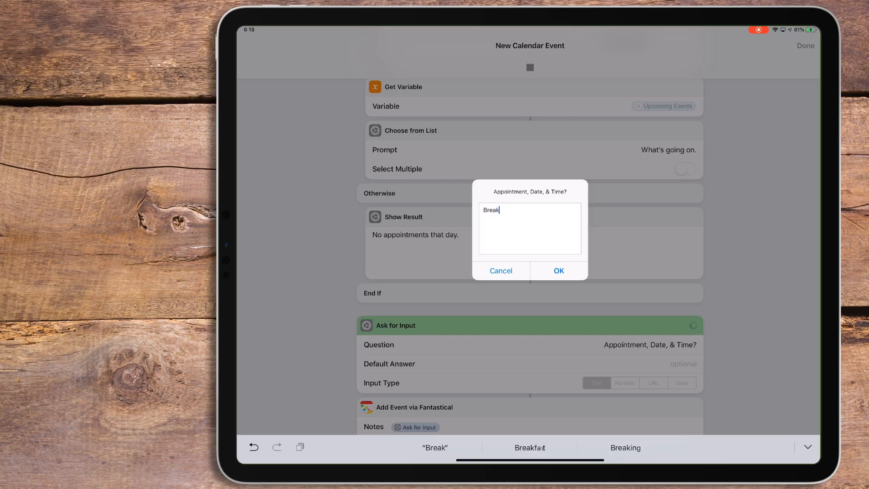
type("Breakfast with f")
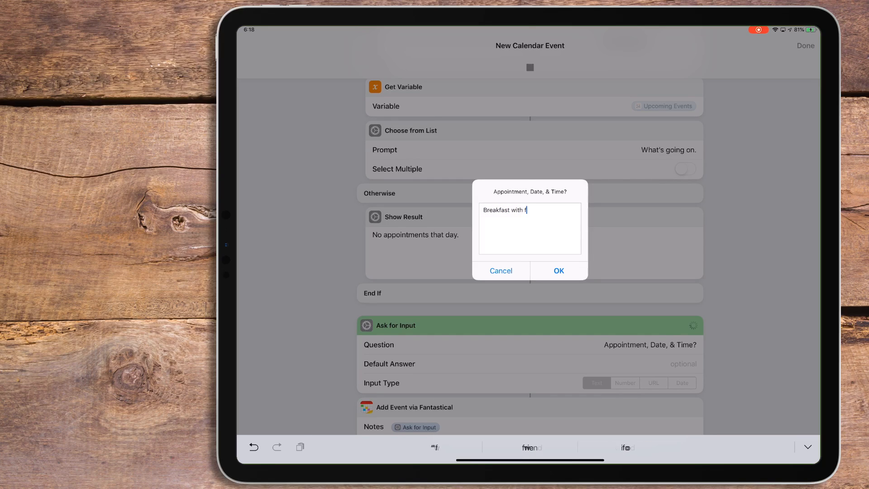
type("Tiffany a")
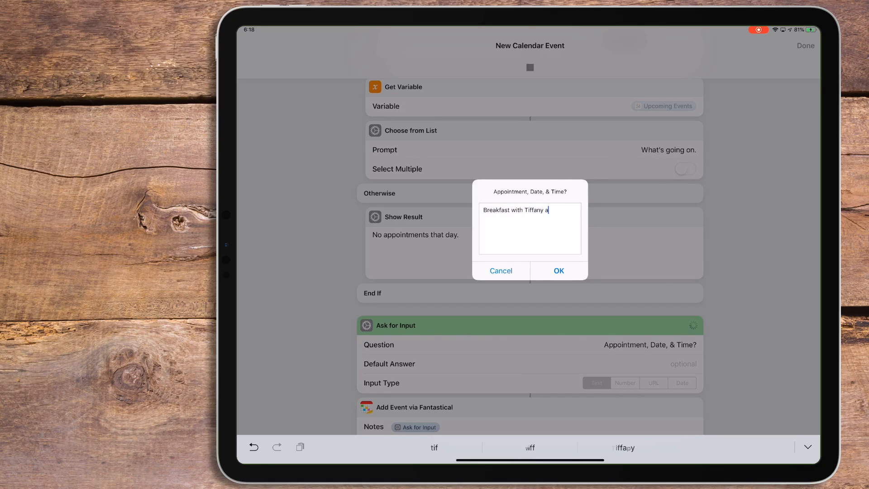
type("t 8 am tomorrow")
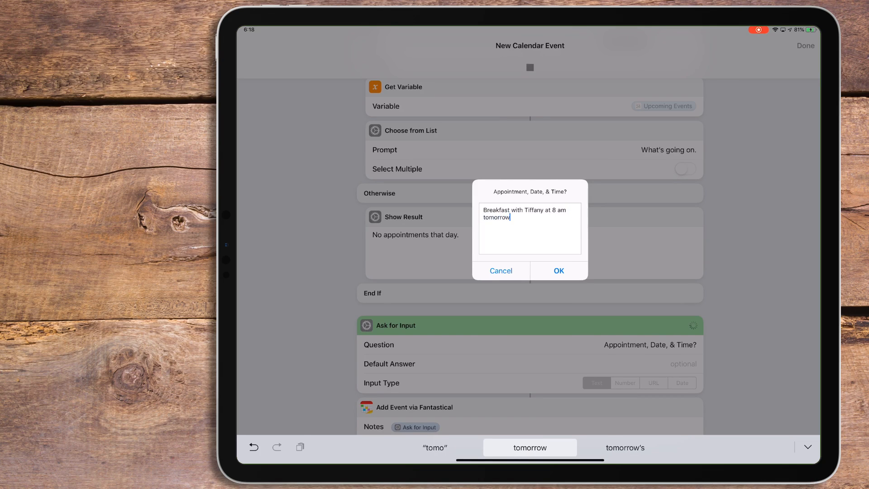
left_click(558, 271)
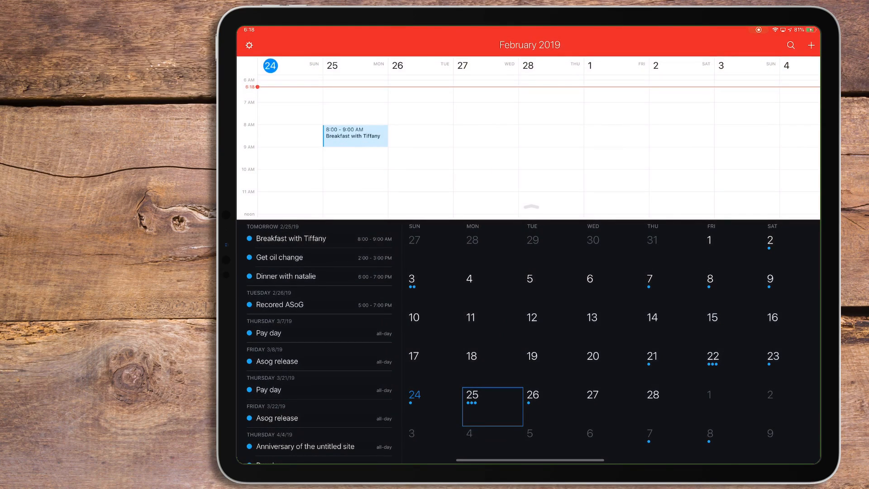
left_click(355, 135)
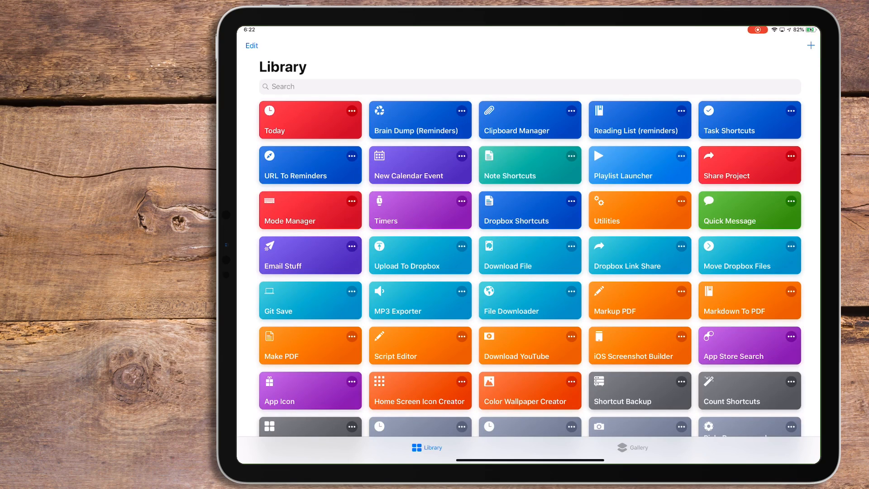
Review Mode Manager's actions, then run it with Podcast Recording Time (iPad) and answer its prompt.
left_click(309, 210)
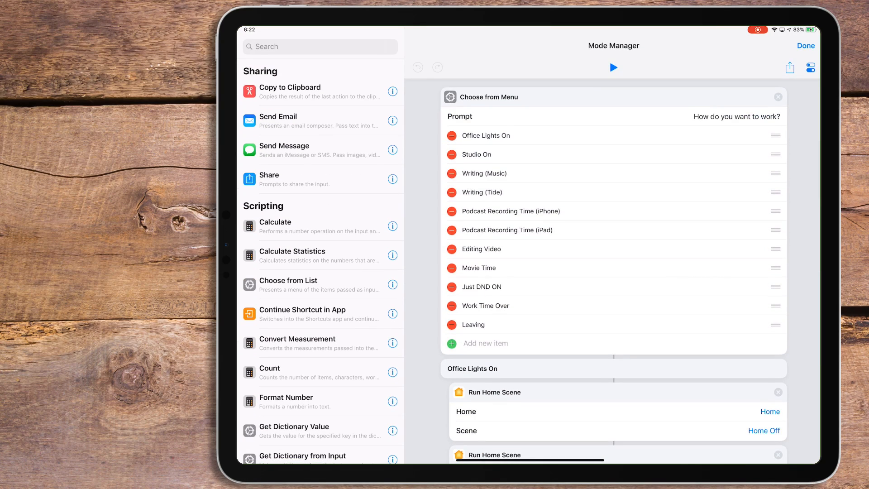
scroll("down", 3)
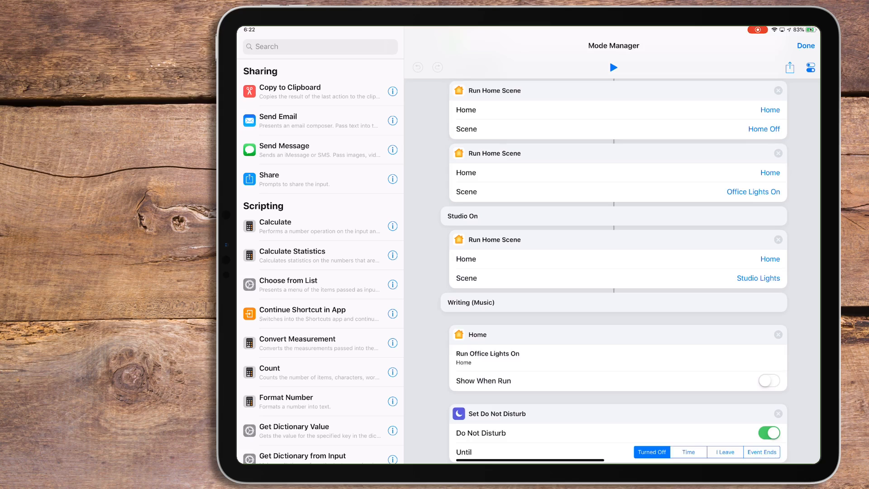
scroll("up", 3)
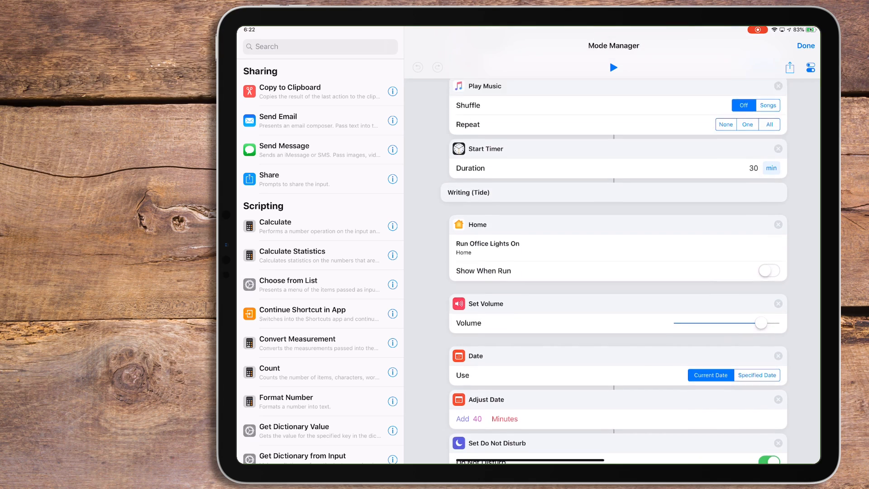
scroll("down", 3)
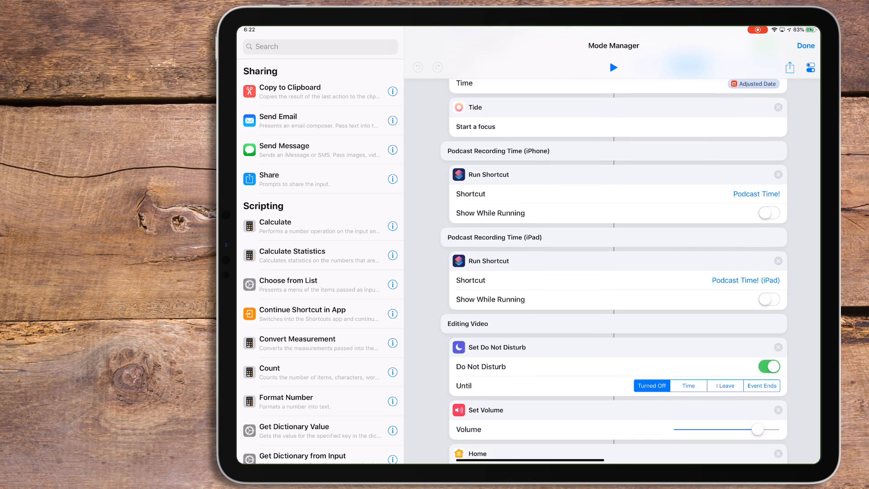
scroll("down", 3)
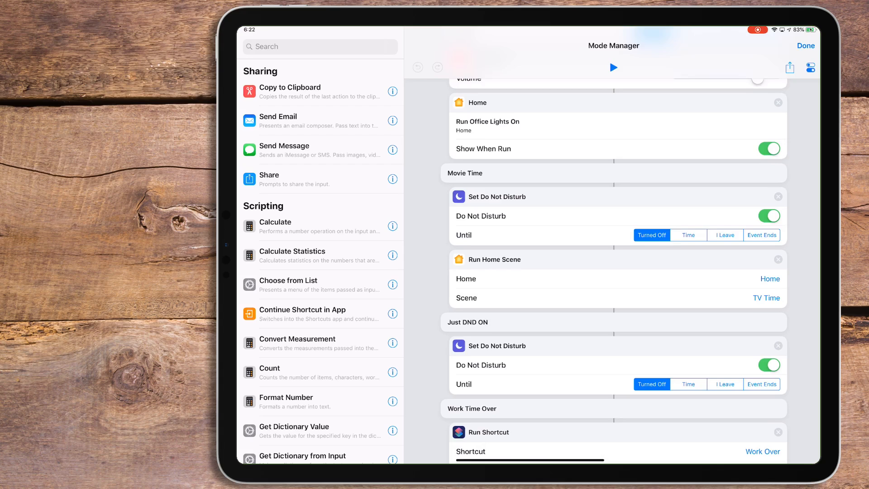
scroll("down", 3)
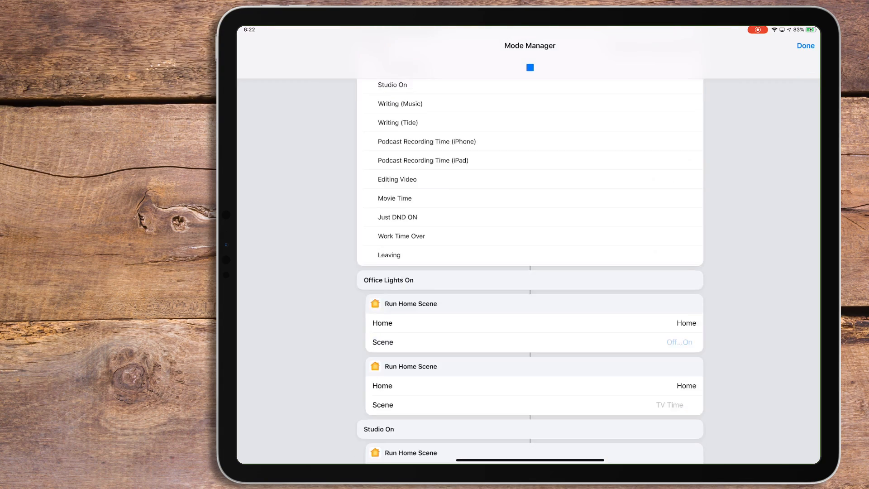
left_click(529, 67)
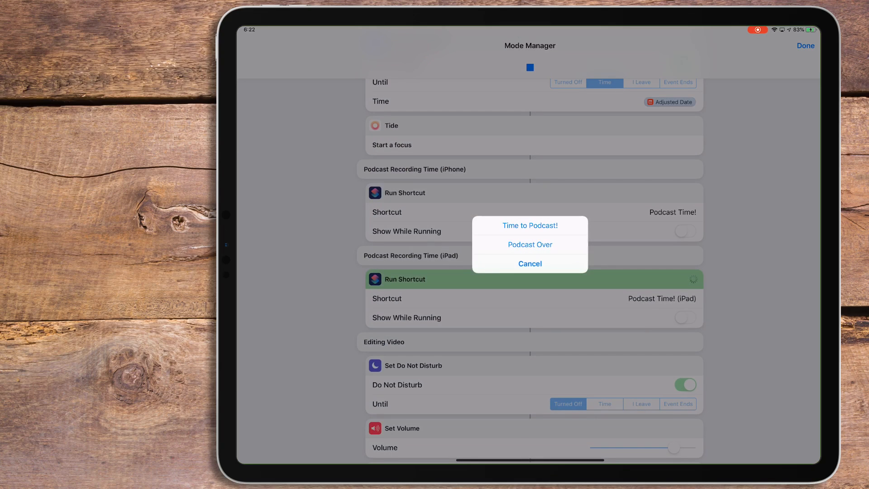
left_click(529, 264)
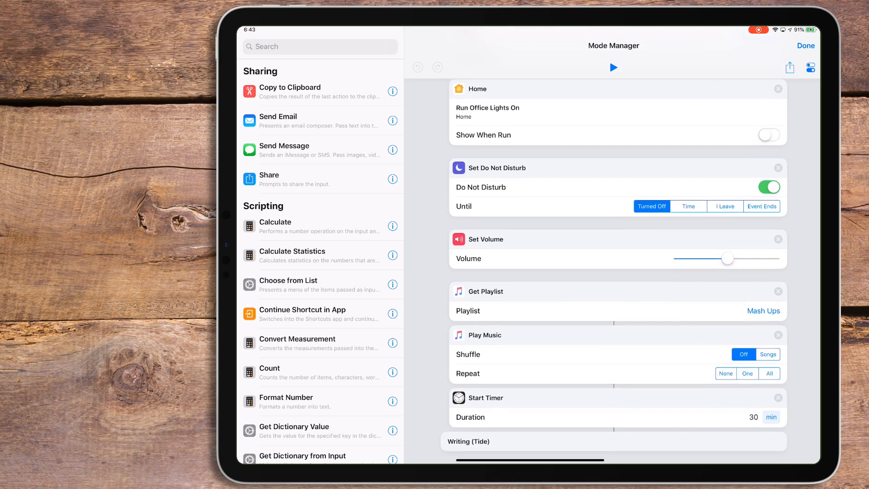
Review Mode Manager's remaining modes: Editing Video, Movie Time, Just DND ON, Work Time Over, Leaving.
scroll("down", 3)
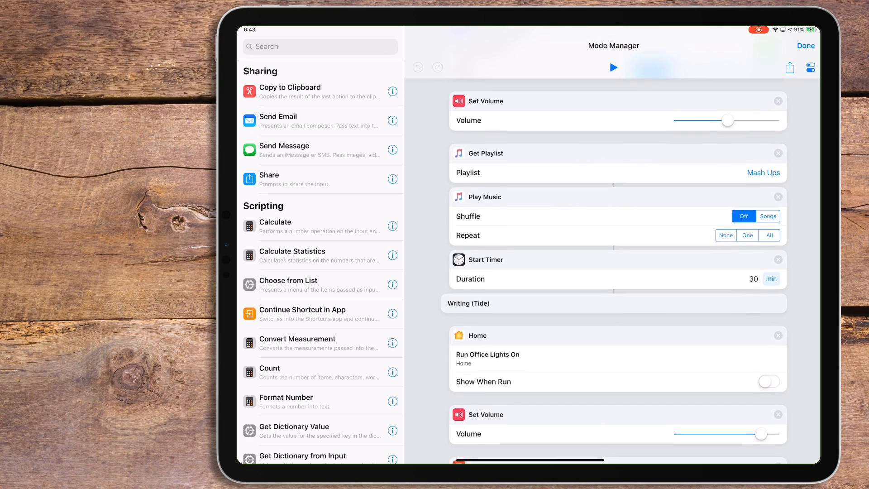
scroll("down", 3)
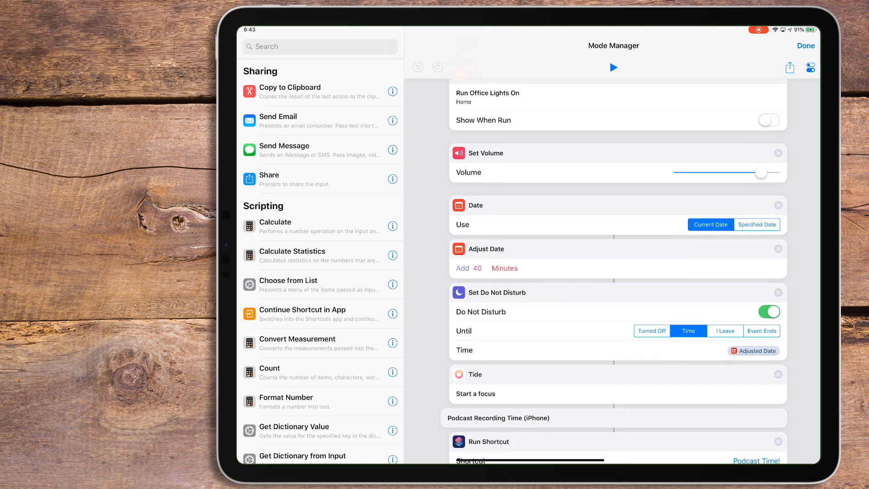
scroll("down", 3)
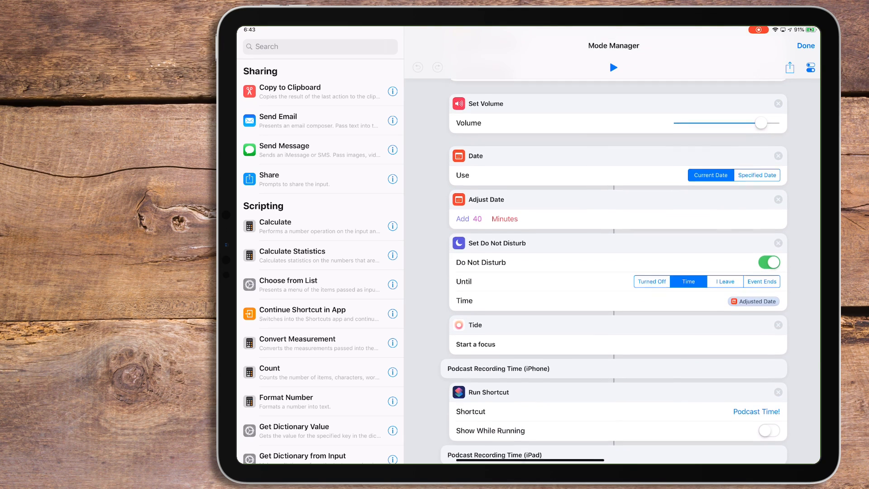
scroll("down", 3)
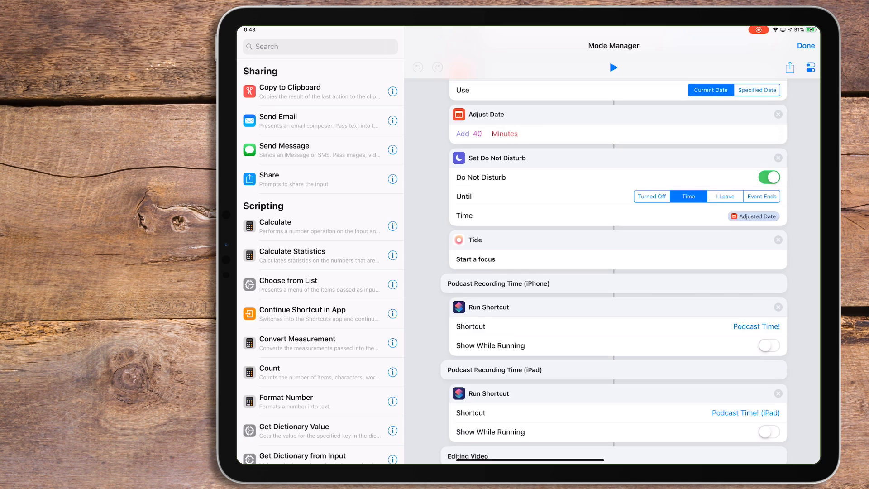
scroll("down", 3)
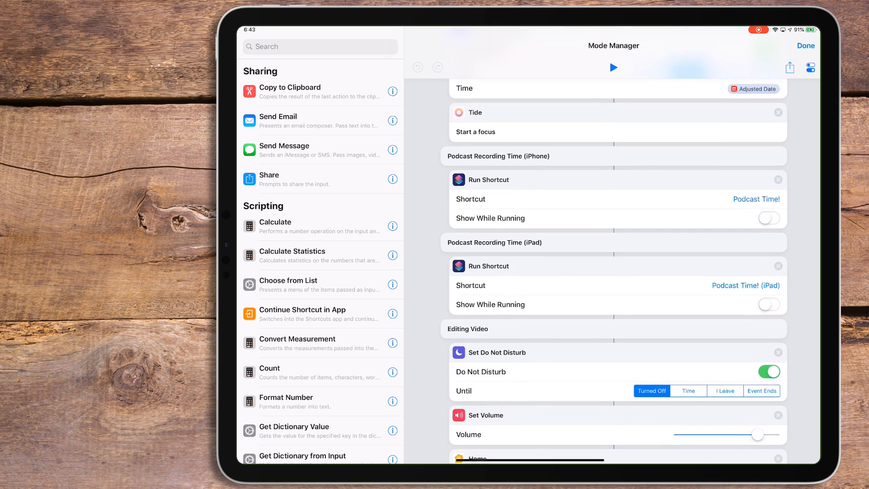
scroll("down", 3)
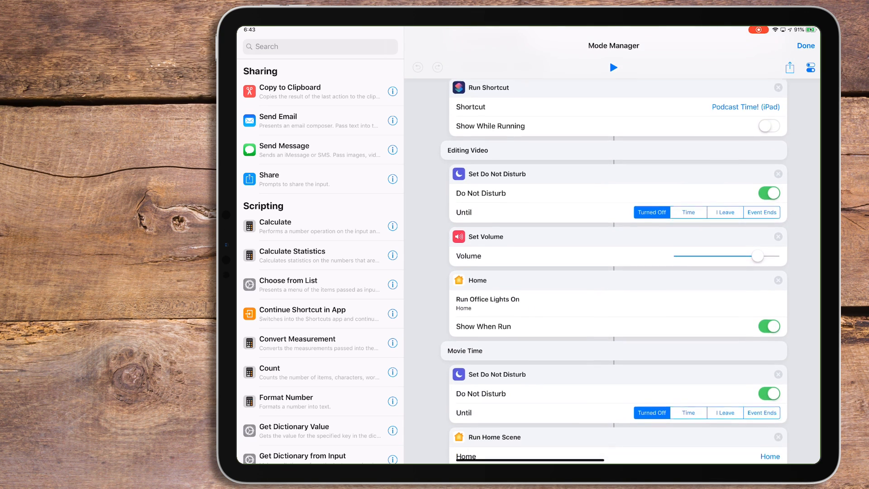
scroll("down", 3)
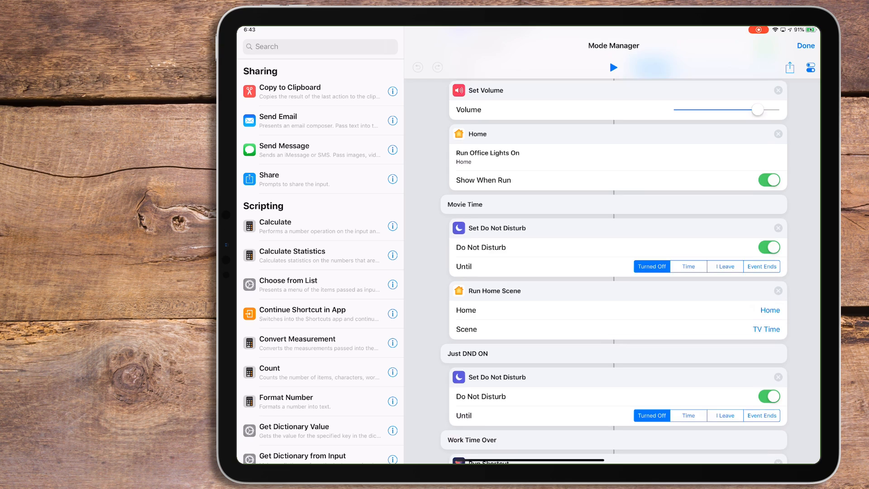
scroll("down", 3)
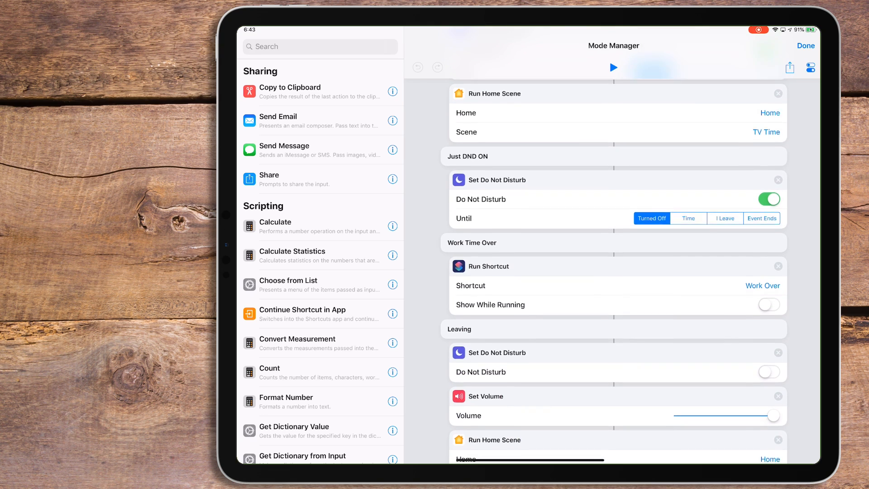
Close Mode Manager and open the Clipboard Manager shortcut's actions.
left_click(805, 45)
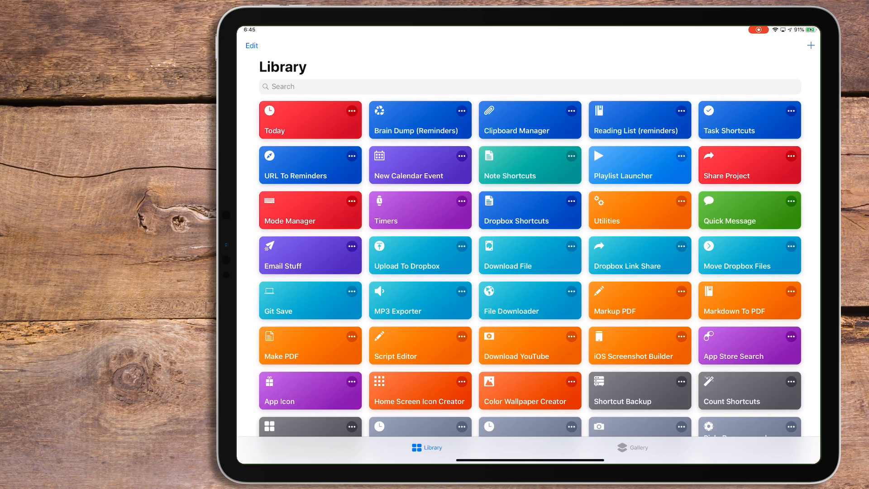
left_click(514, 131)
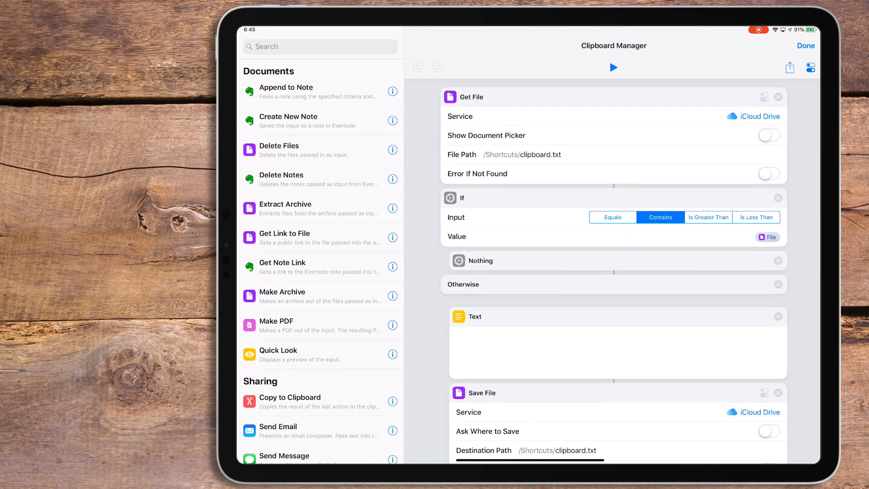
scroll("down", 3)
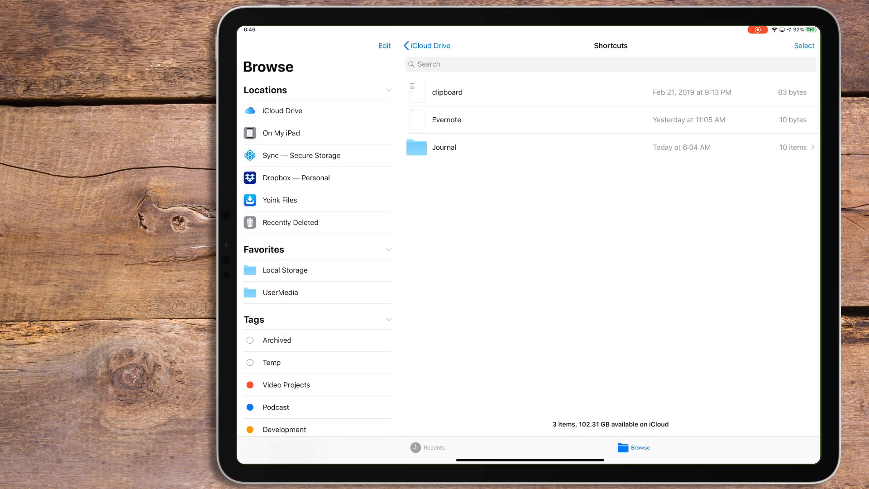
Return from the iCloud Drive Shortcuts folder to the Clipboard Manager shortcut.
left_click(434, 447)
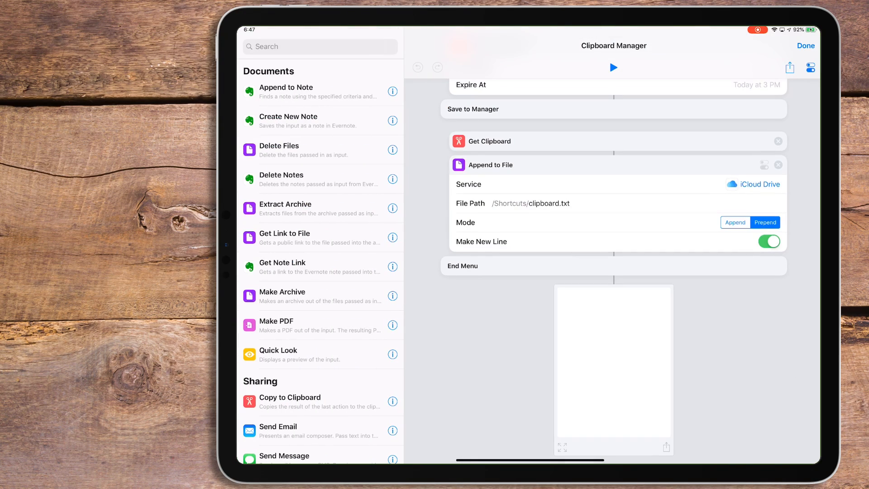
Run Clipboard Manager to copy the Boom!!! clip back, then rerun it with 'It's a trap'.
left_click(612, 67)
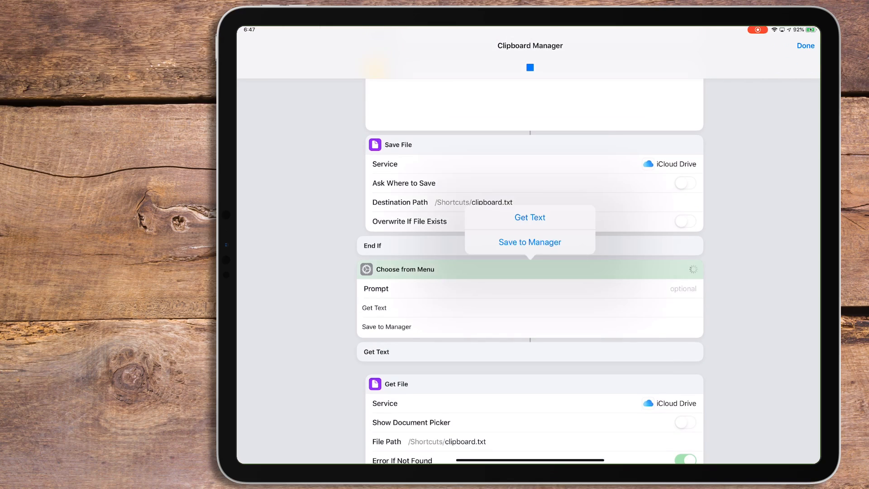
left_click(529, 241)
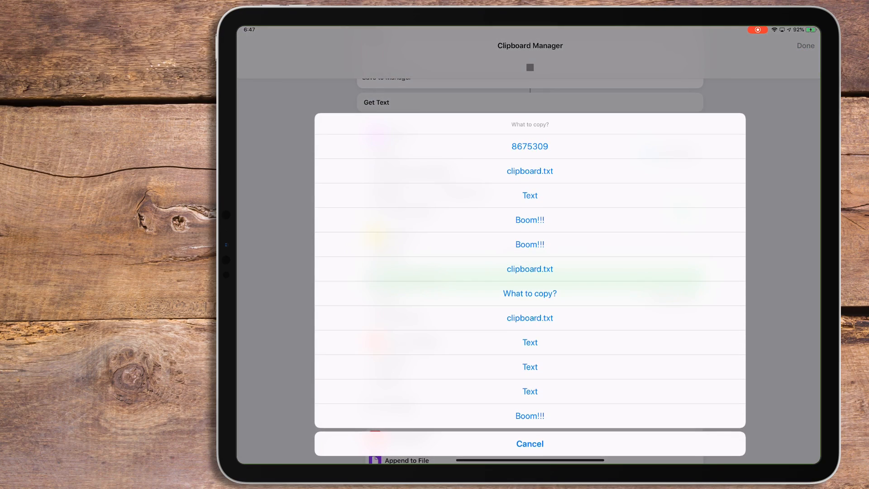
left_click(529, 443)
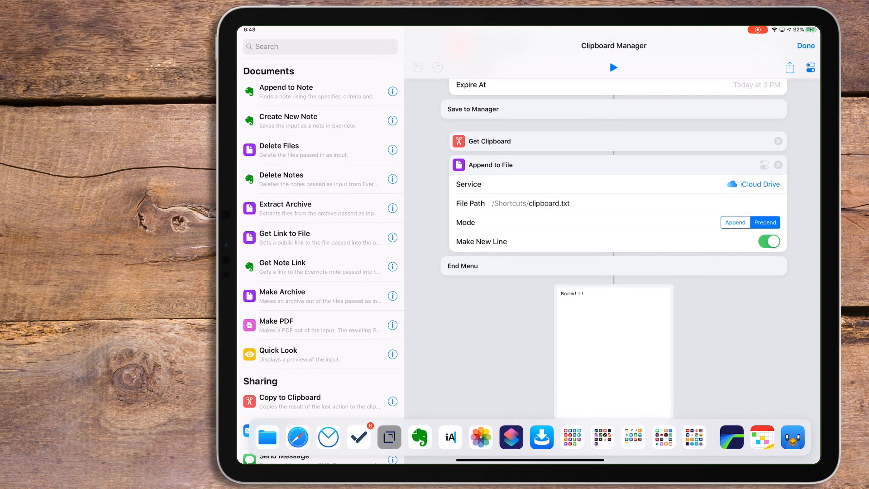
left_click(450, 437)
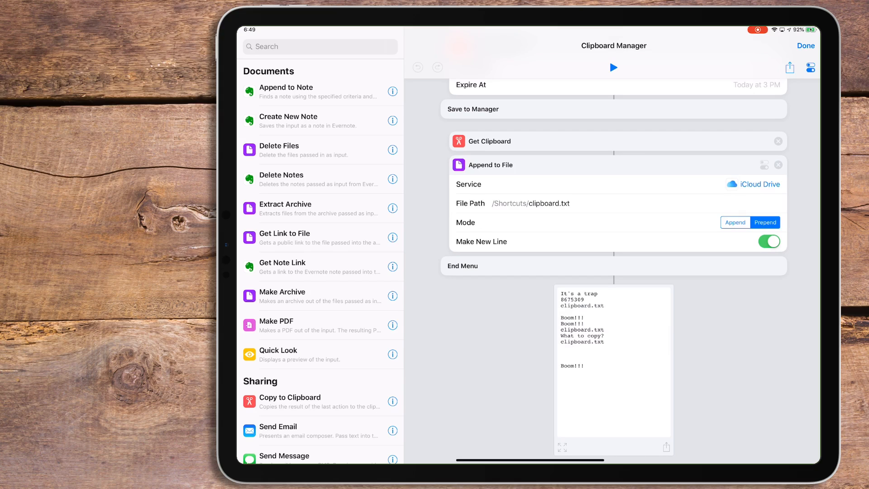
left_click(613, 67)
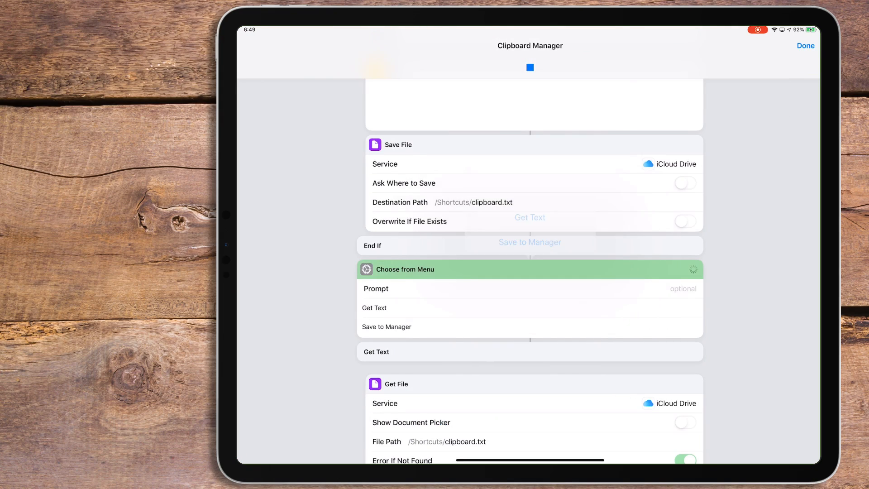